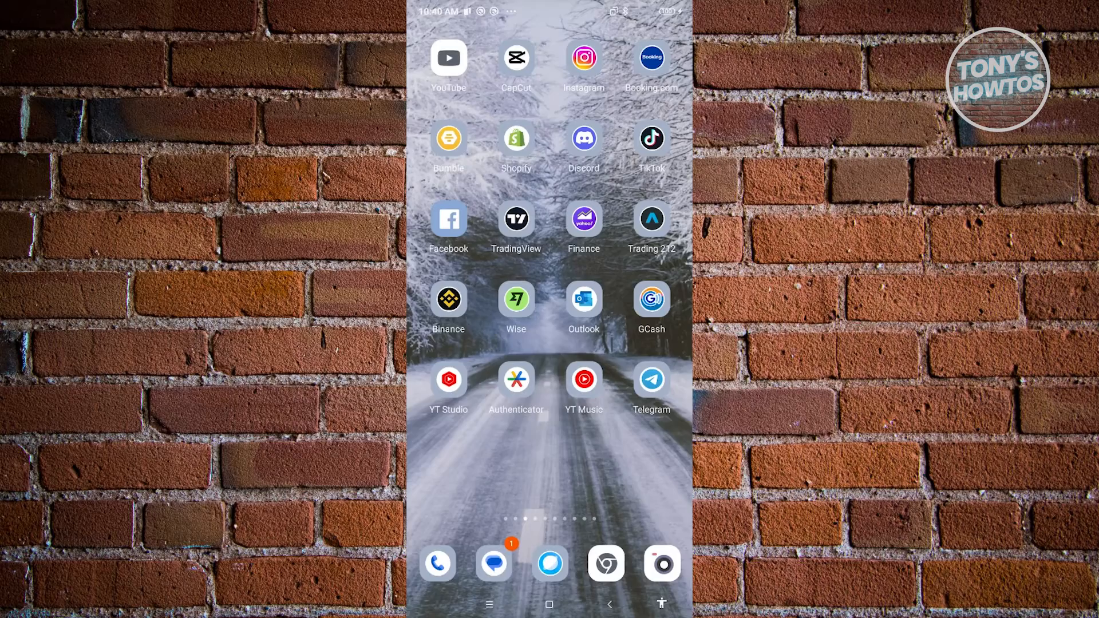
Step: Launch Telegram from the home screen so the chat list appears
left_click(650, 382)
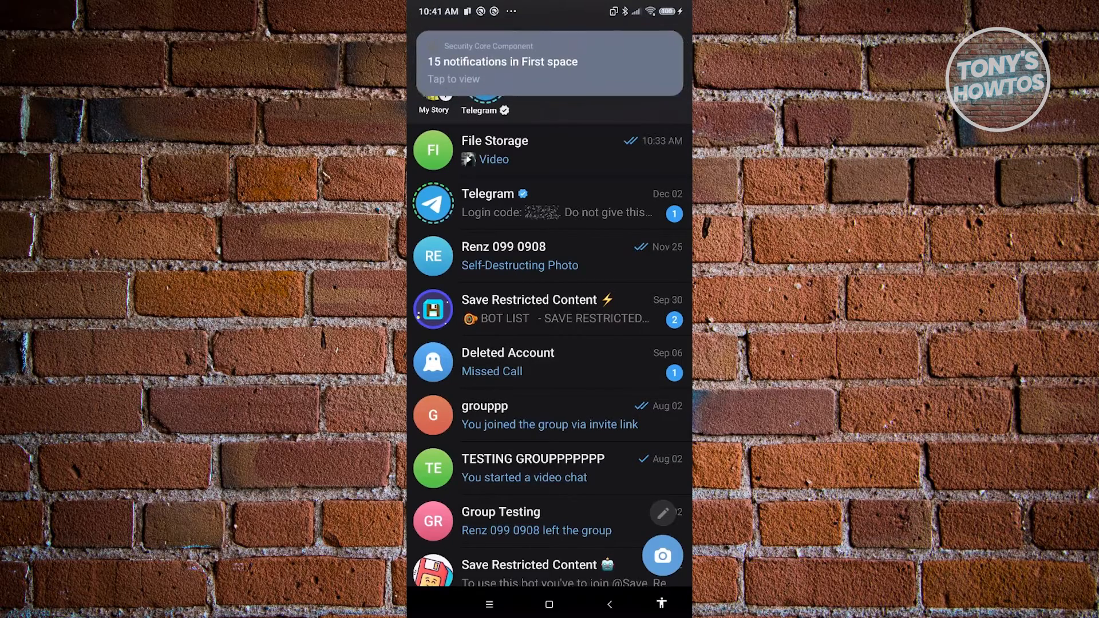
Step: Reach Telegram's Settings page through the side navigation menu
left_click(488, 603)
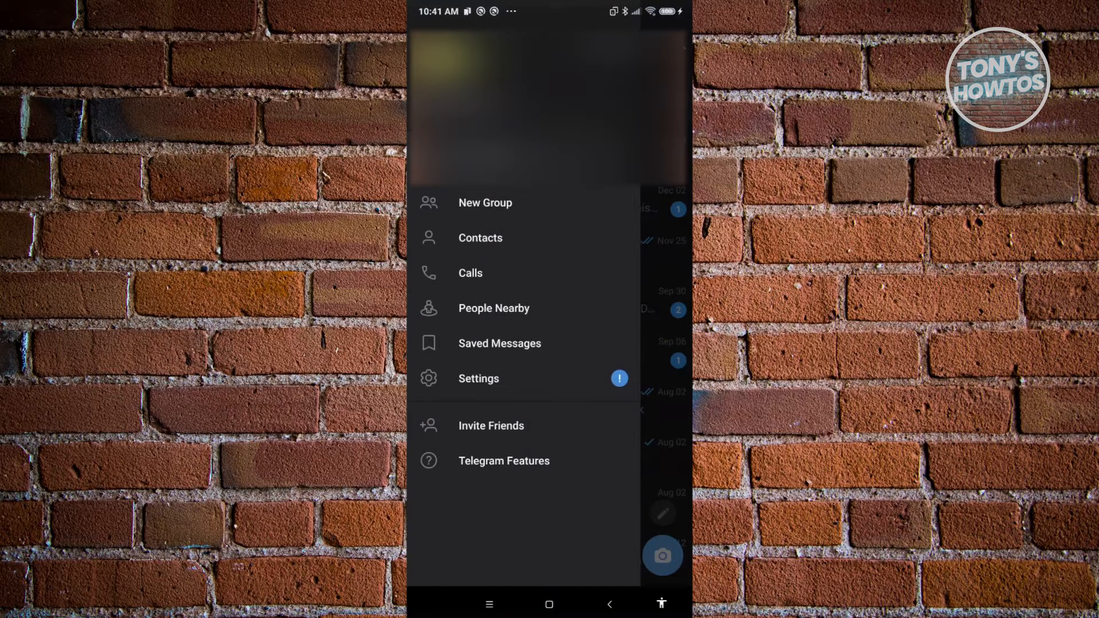
left_click(479, 378)
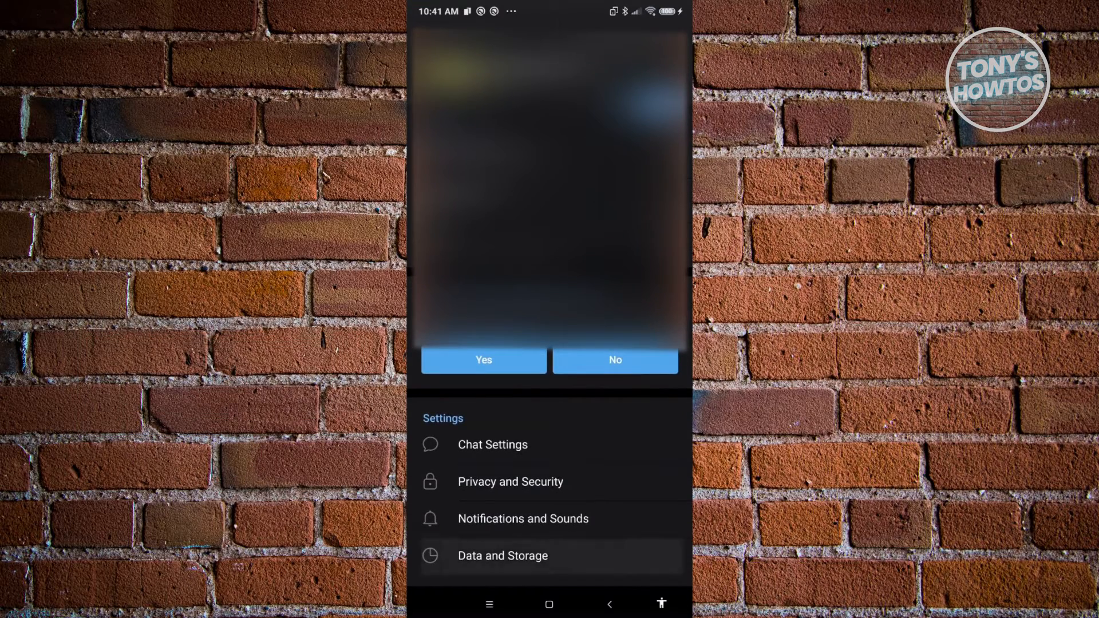
Step: Clear the cache under Data and Storage > Storage Usage, freeing about 29.5 MB
left_click(503, 555)
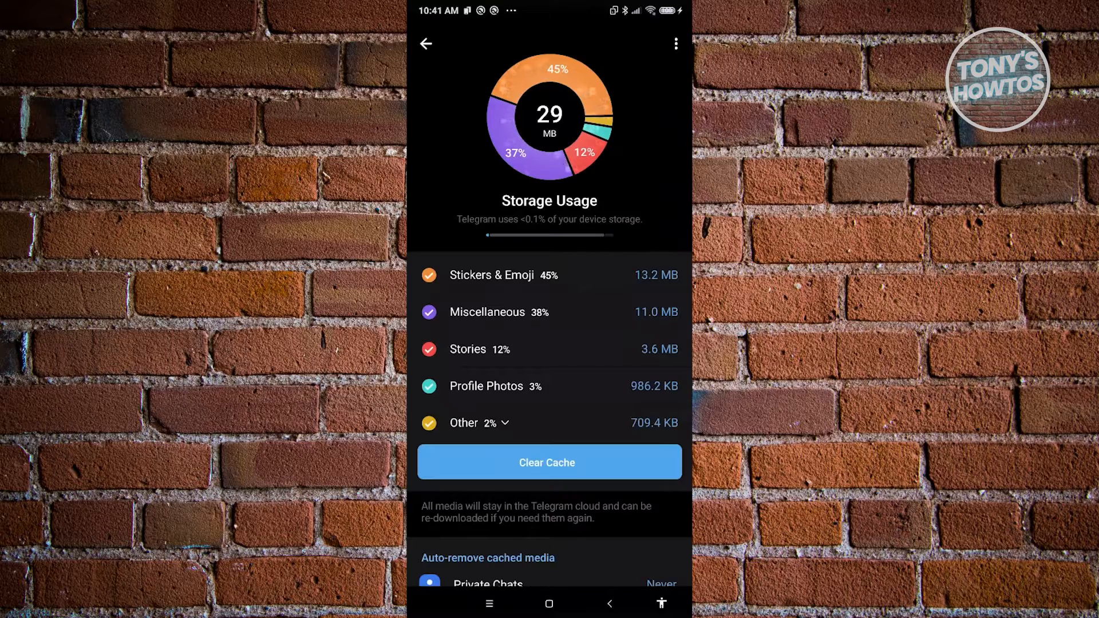
left_click(548, 462)
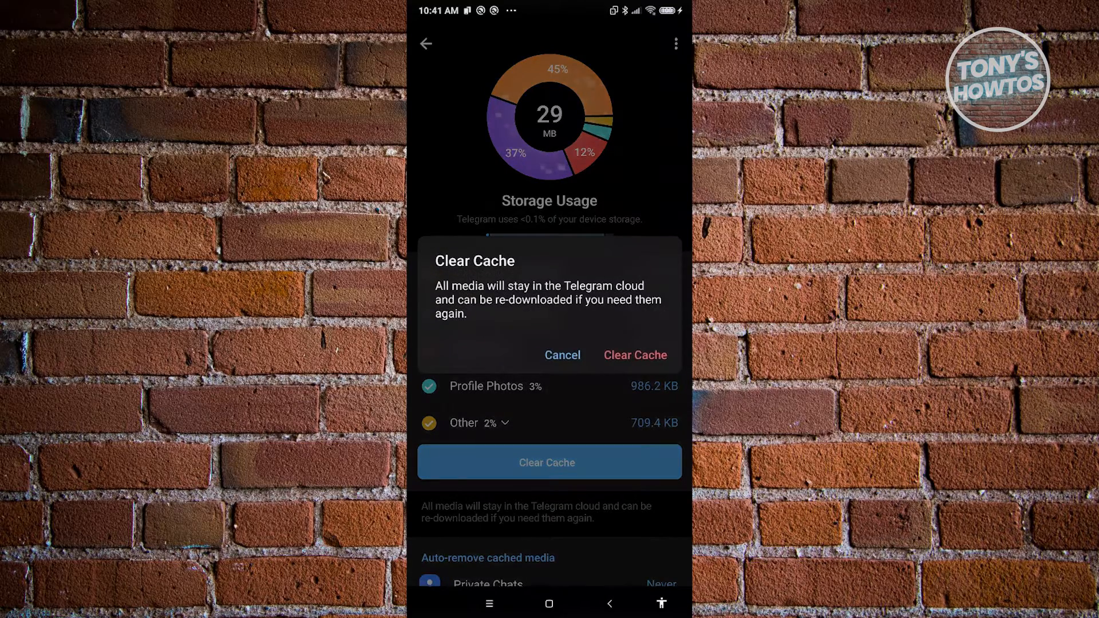
left_click(634, 355)
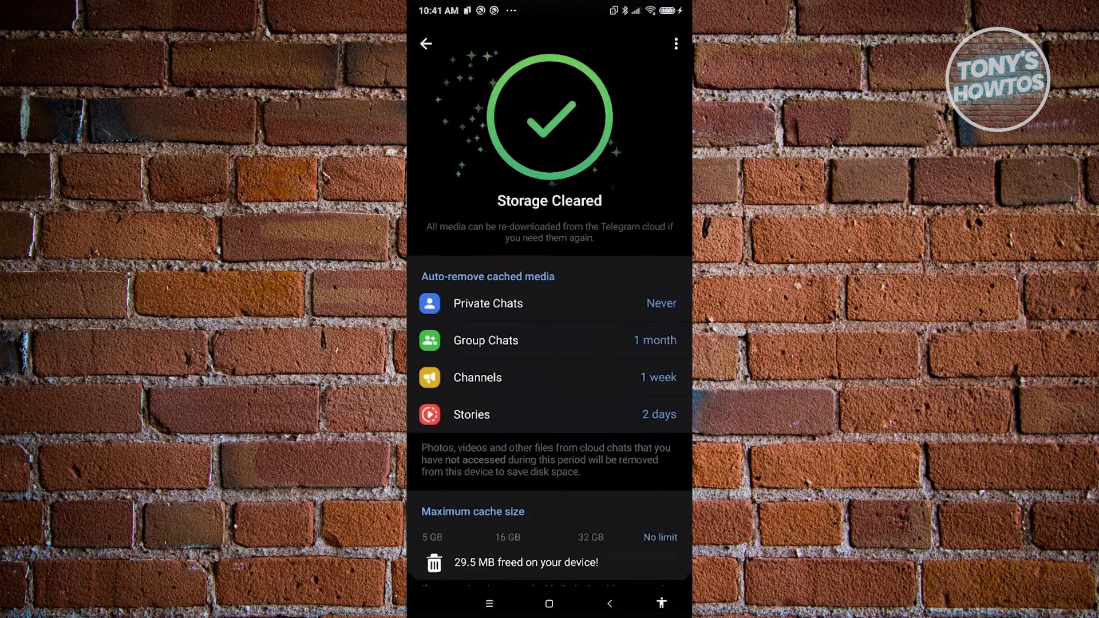